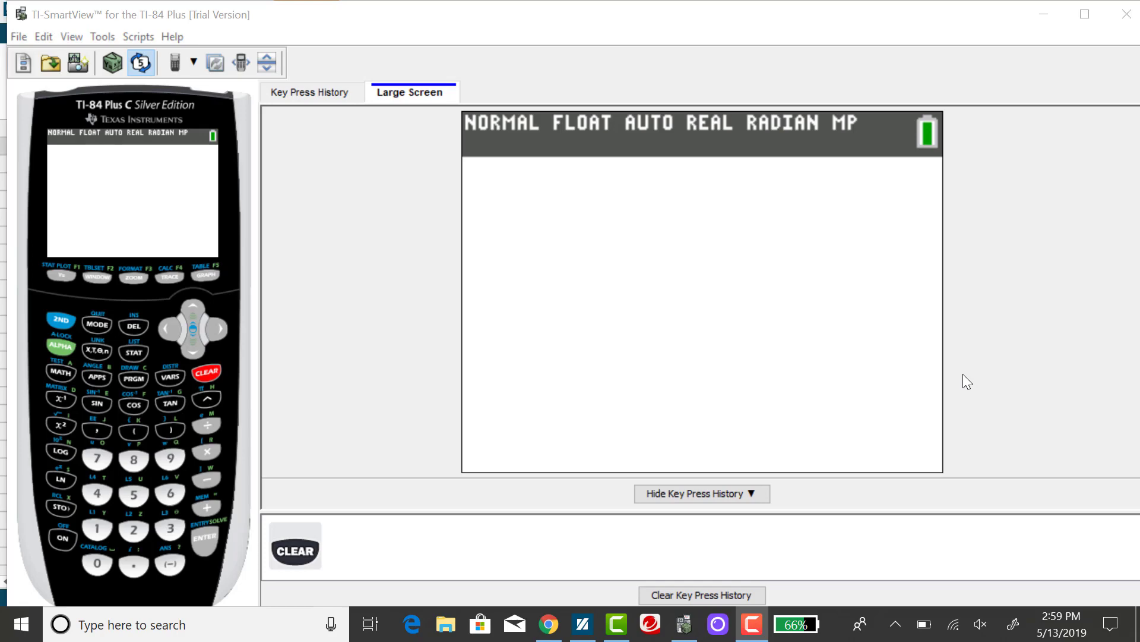
mouse_move(349, 390)
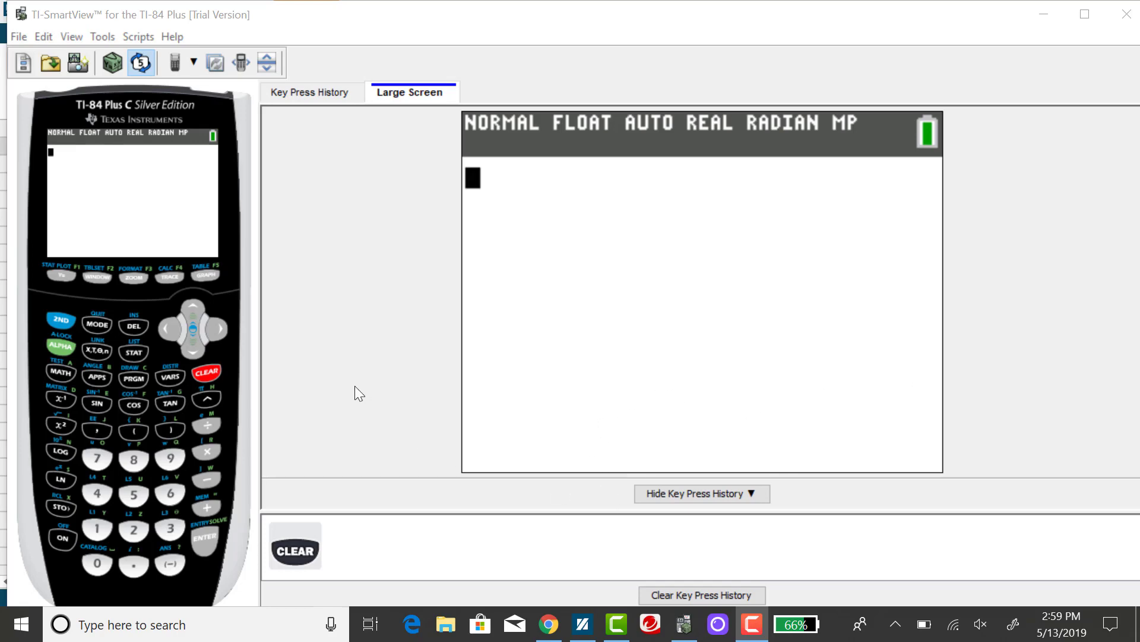
mouse_move(143, 381)
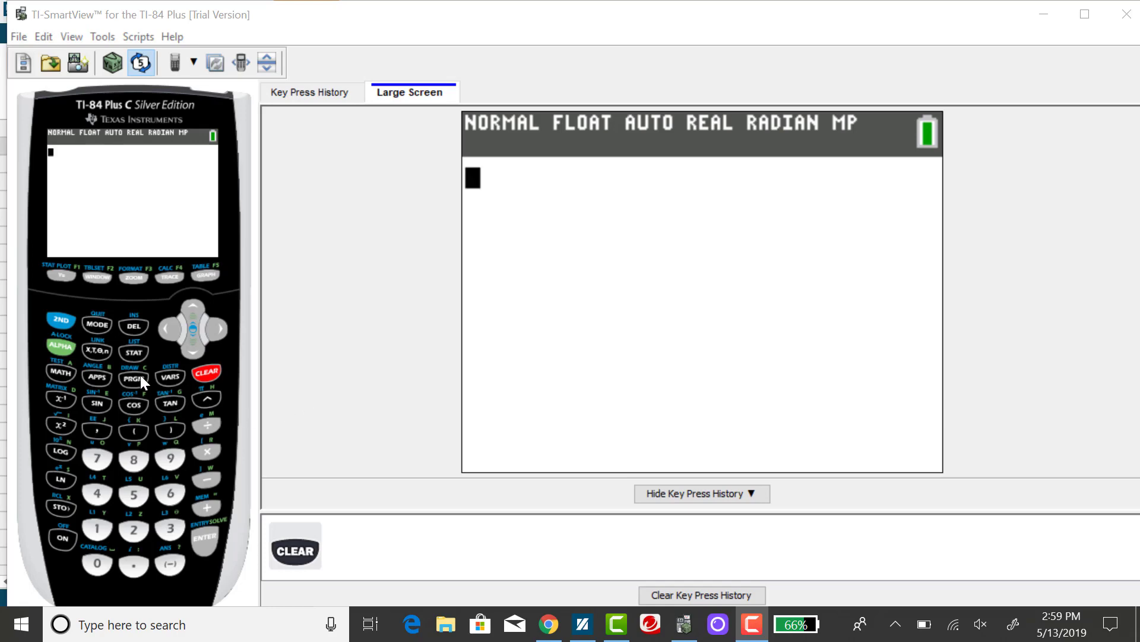
Step: Reach the STAT TESTS menu listing Z-Test, T-Test and the interval procedures
left_click(133, 352)
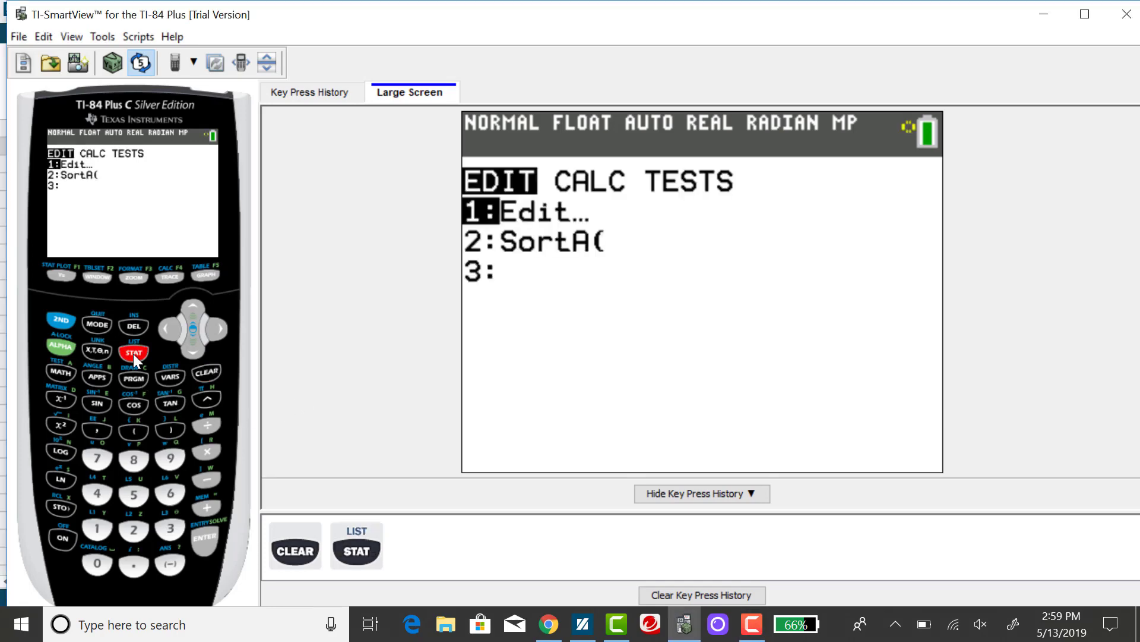
left_click(191, 349)
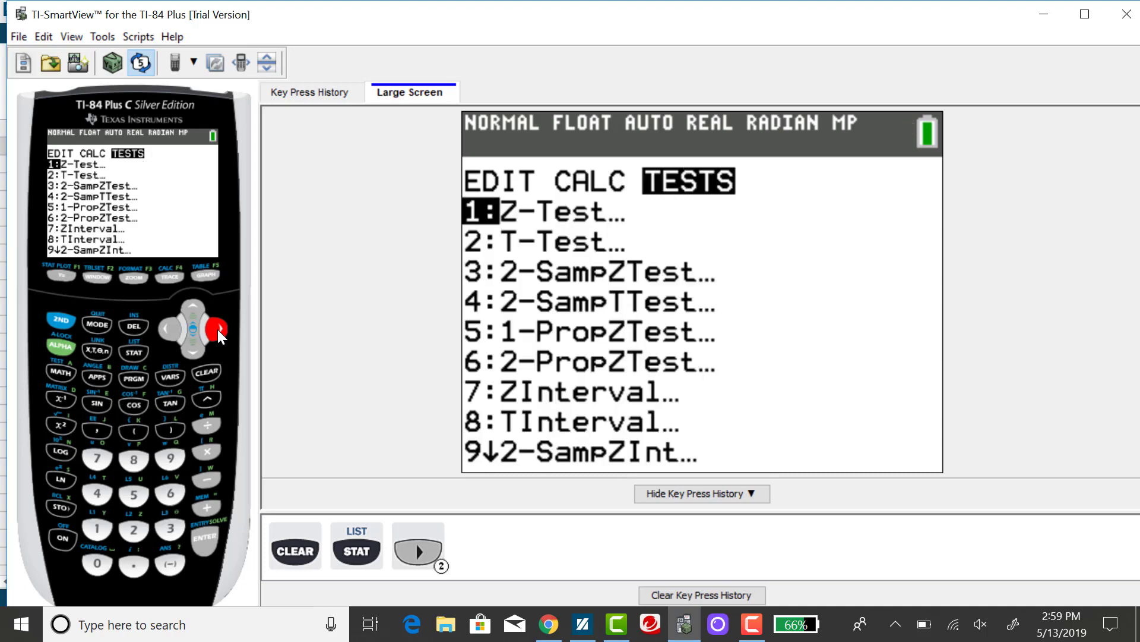
mouse_move(202, 359)
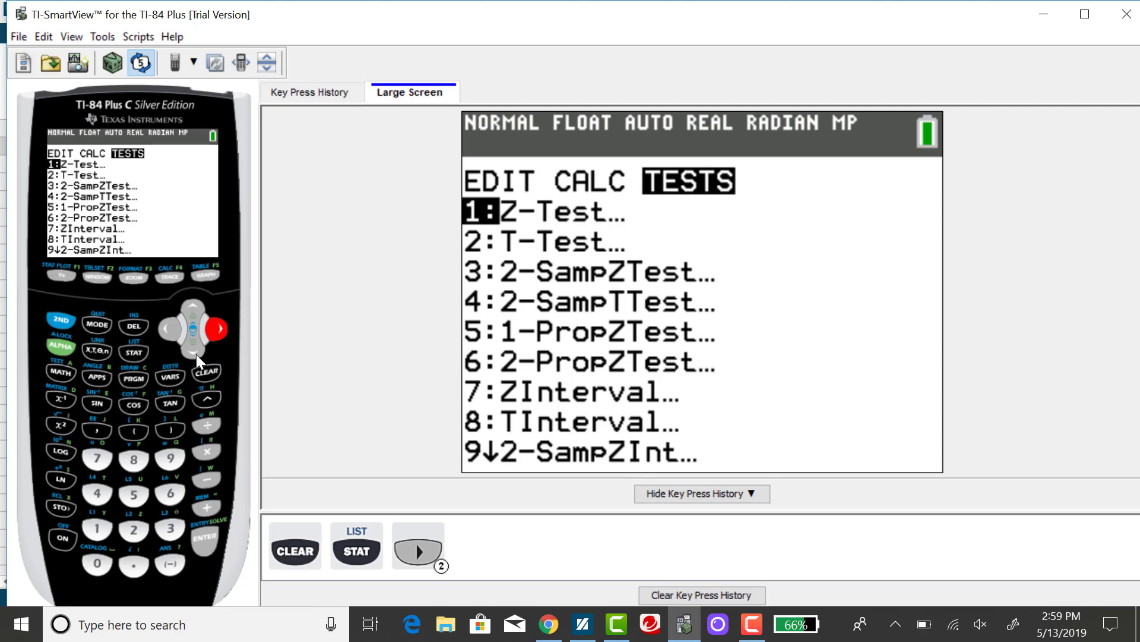
mouse_move(102, 462)
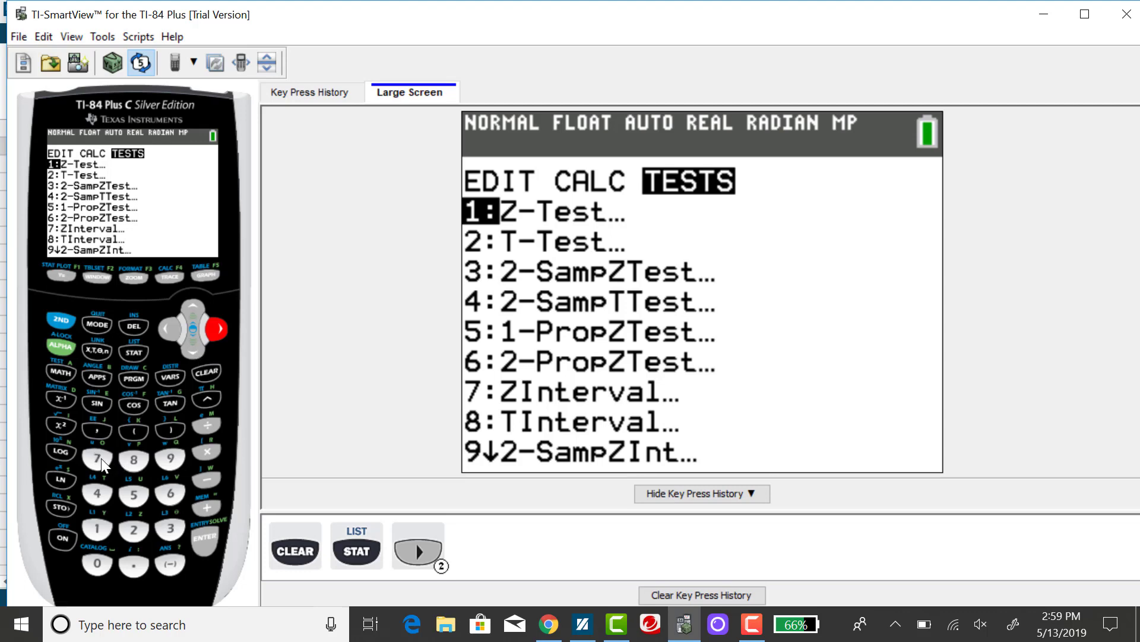
Step: Choose 7:ZInterval and set its input type to Stats
left_click(95, 459)
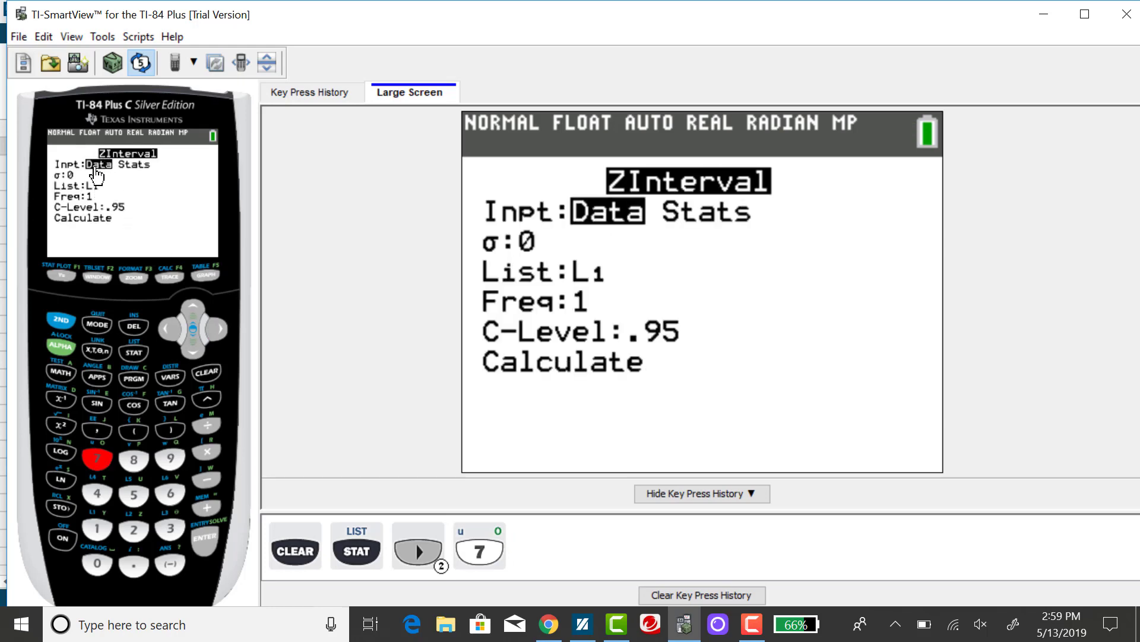
mouse_move(106, 177)
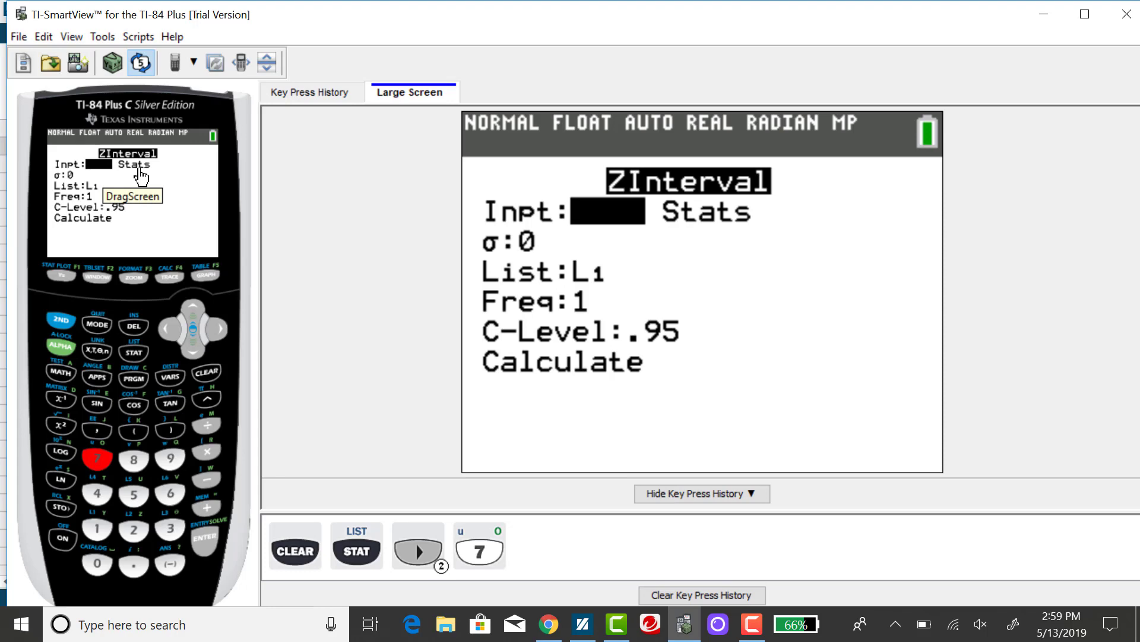
mouse_move(140, 177)
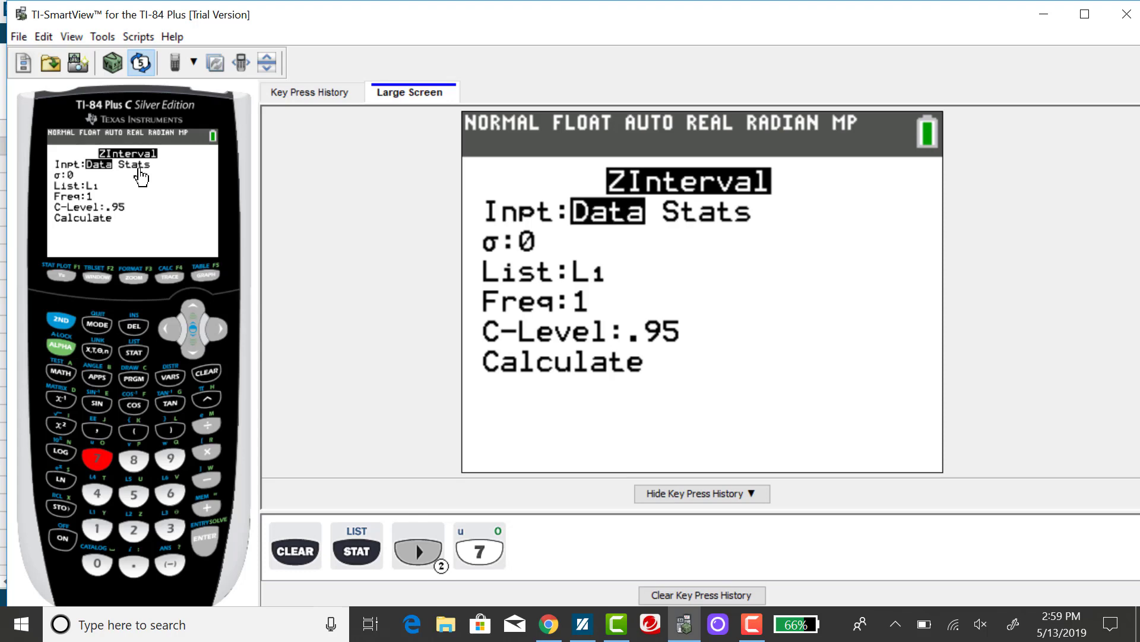
mouse_move(150, 193)
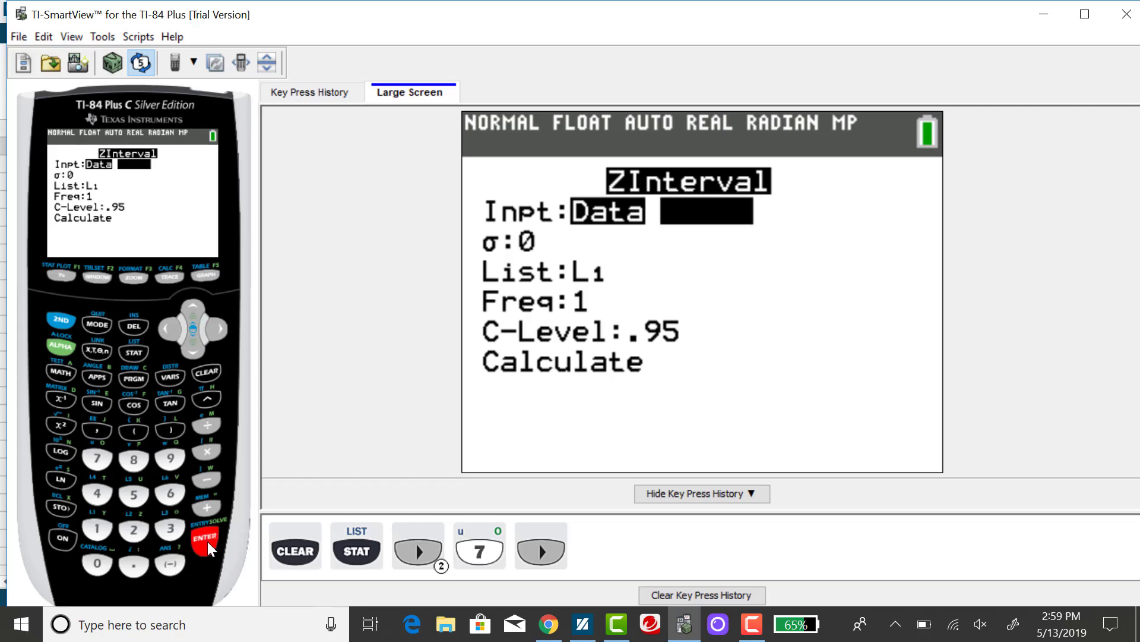
left_click(204, 537)
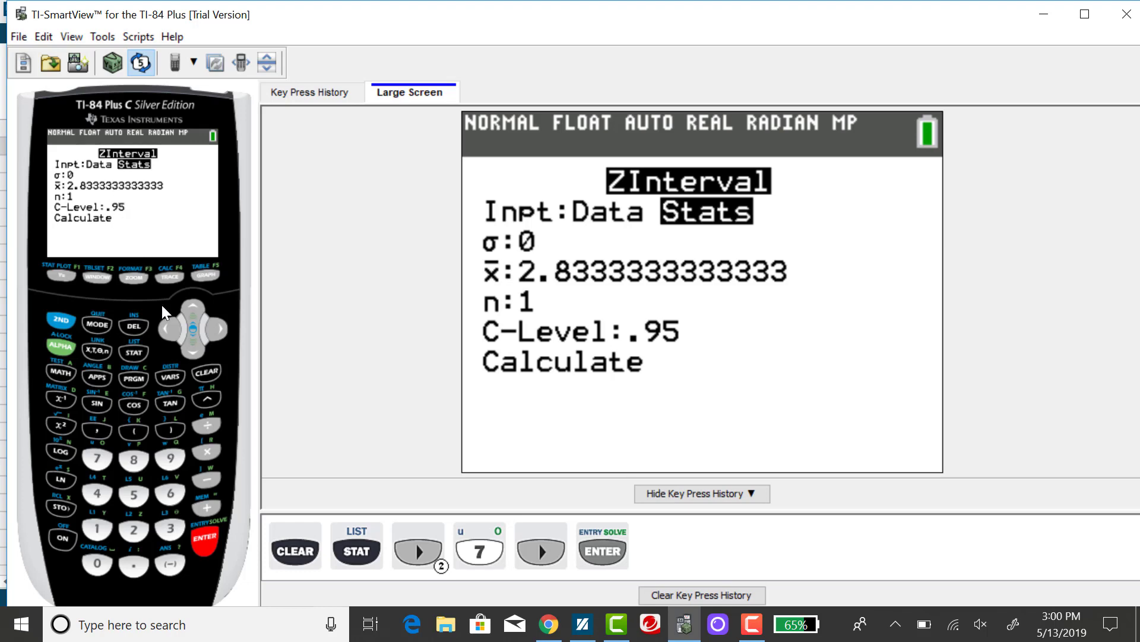
Step: Enter σ = .22, x̄ = 3.17, n = 50 and C-Level .9 in the ZInterval fields
left_click(192, 349)
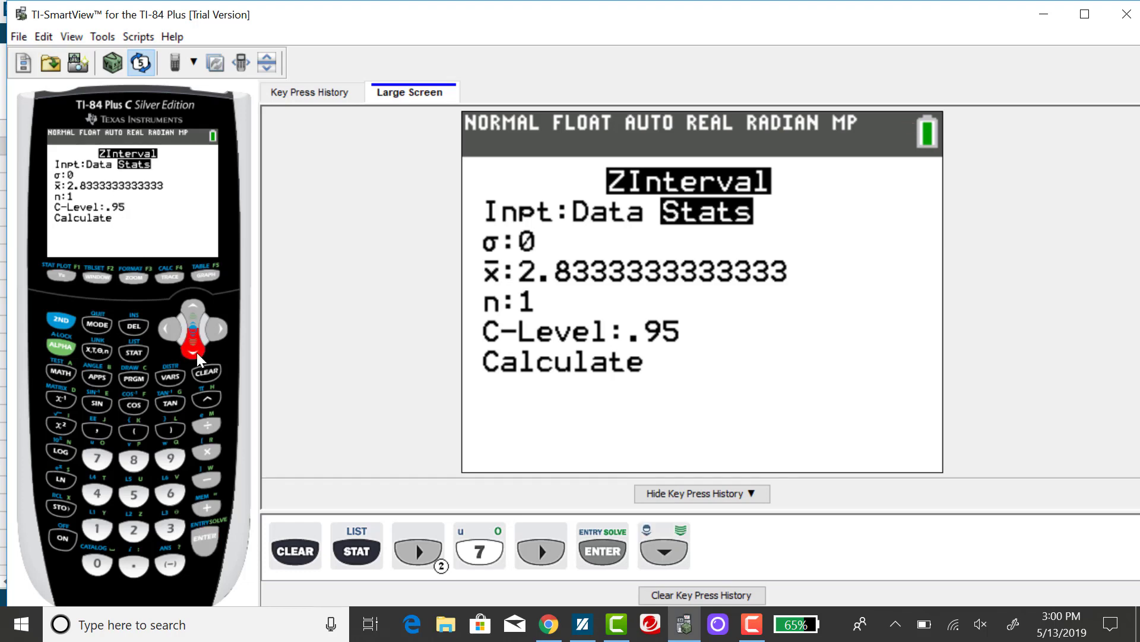
left_click(97, 564)
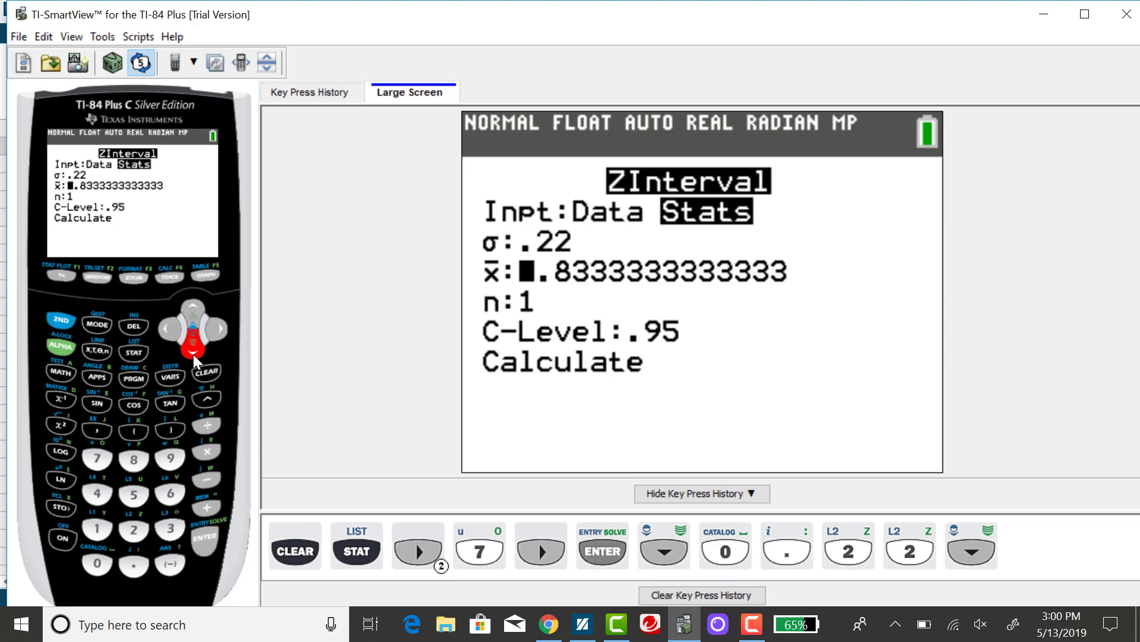
left_click(206, 372)
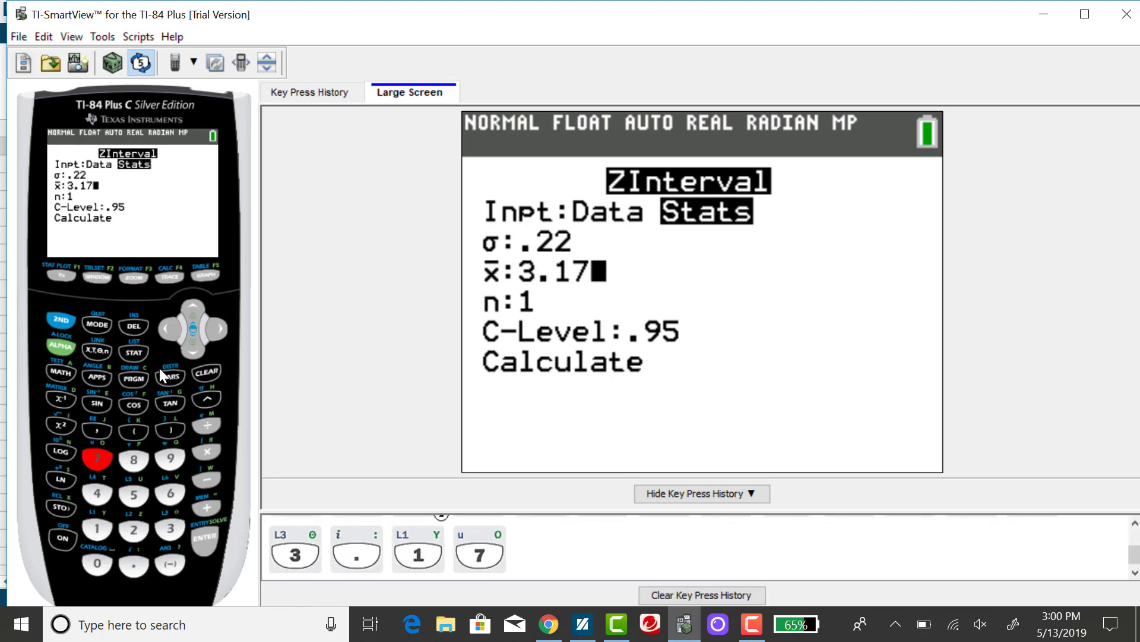
left_click(193, 351)
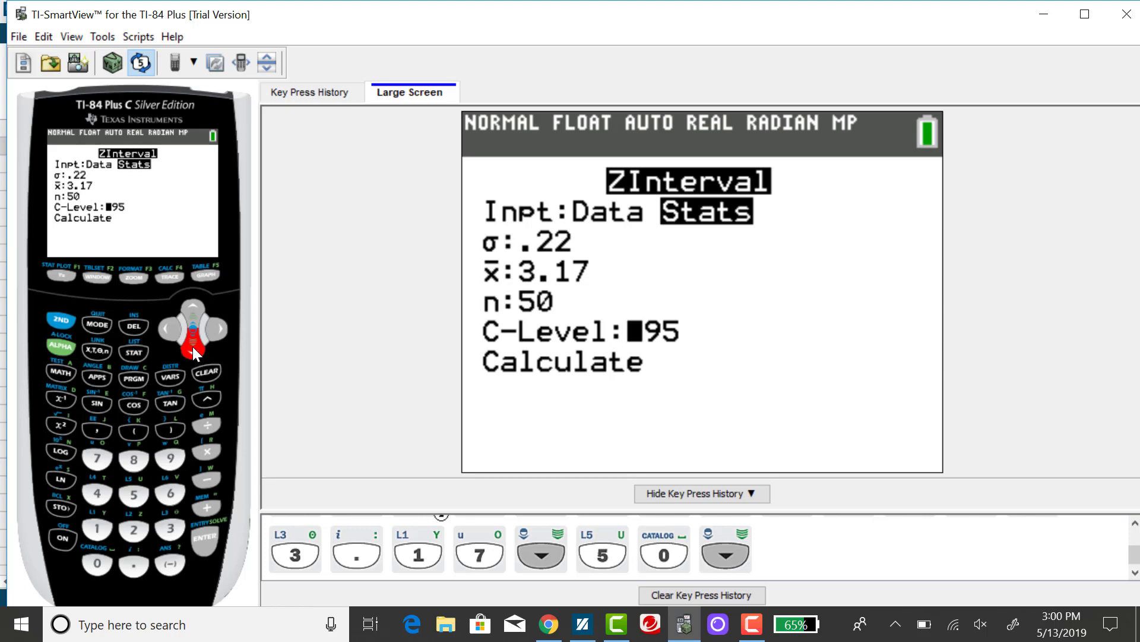
left_click(97, 565)
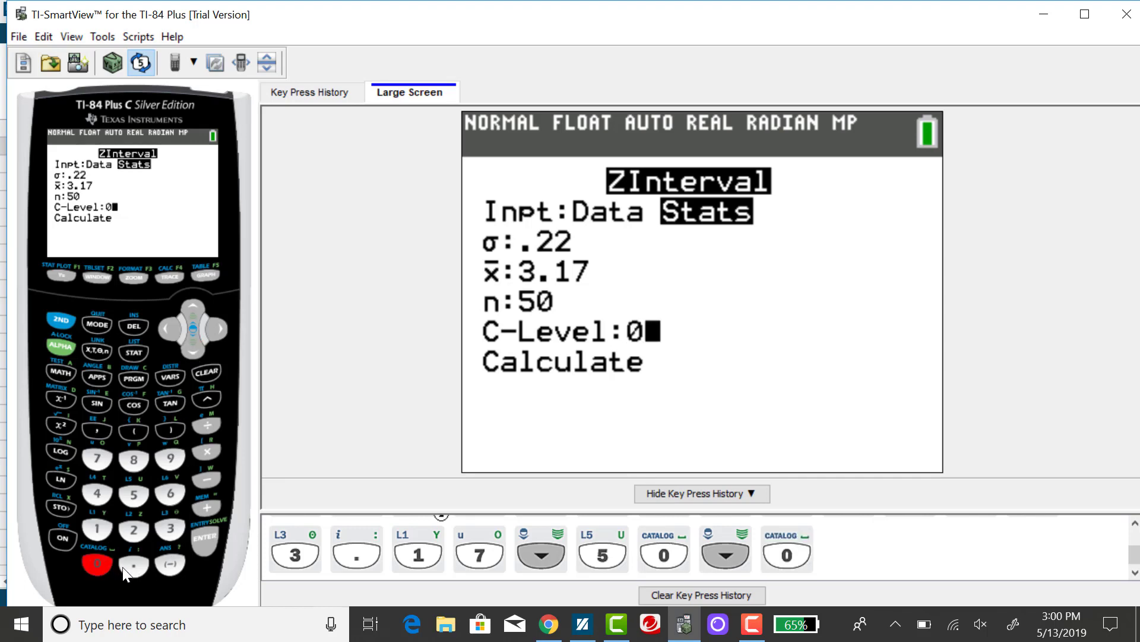
left_click(170, 459)
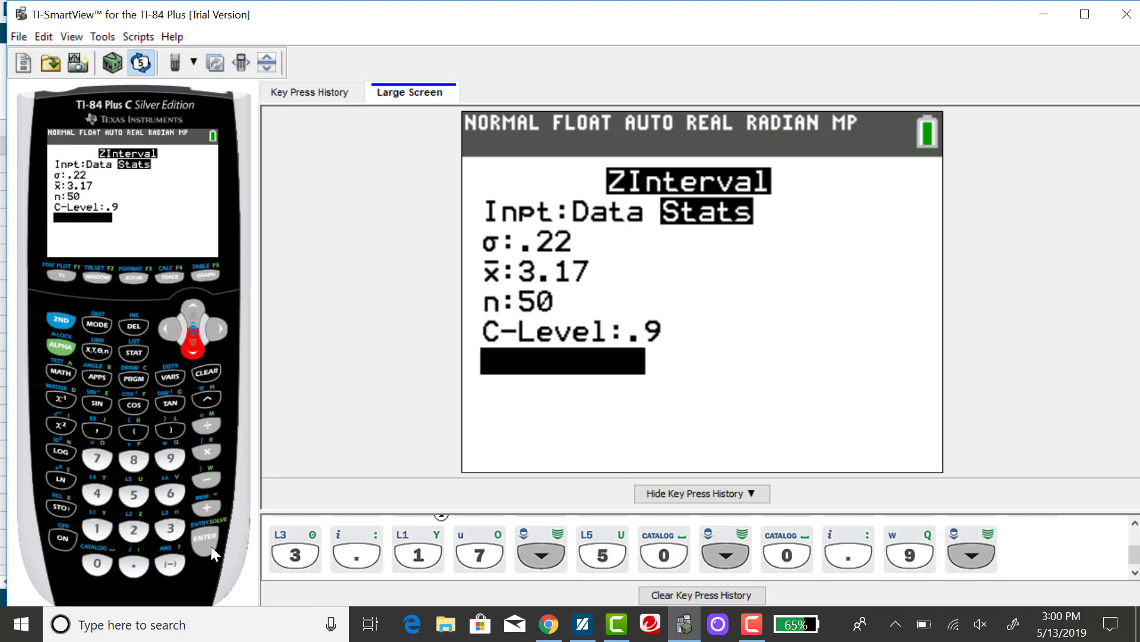
left_click(204, 535)
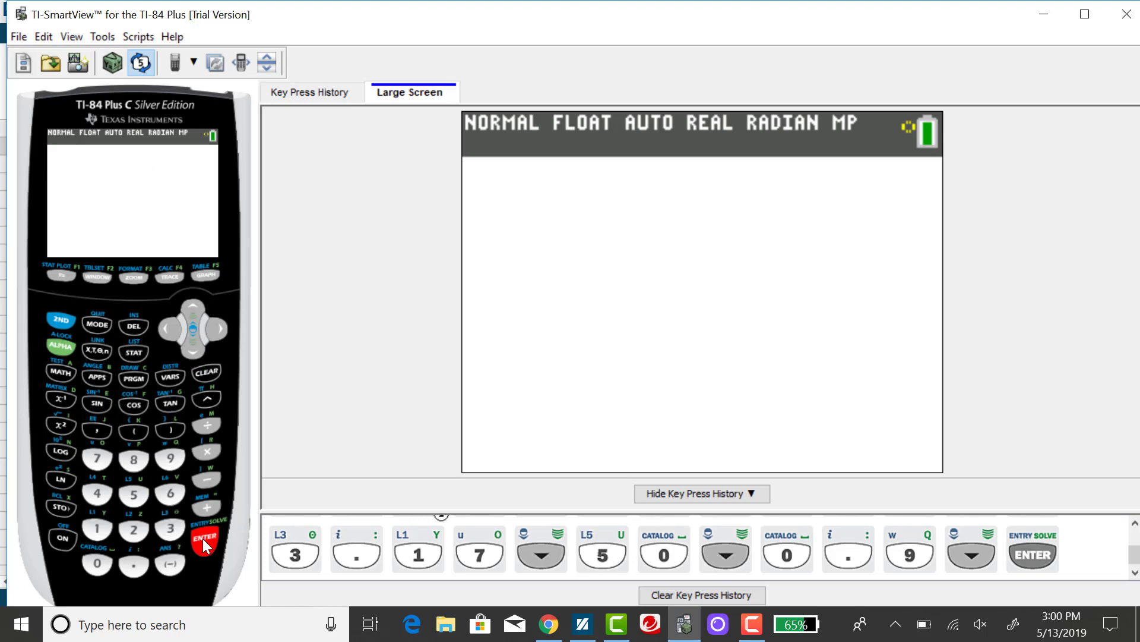
left_click(205, 537)
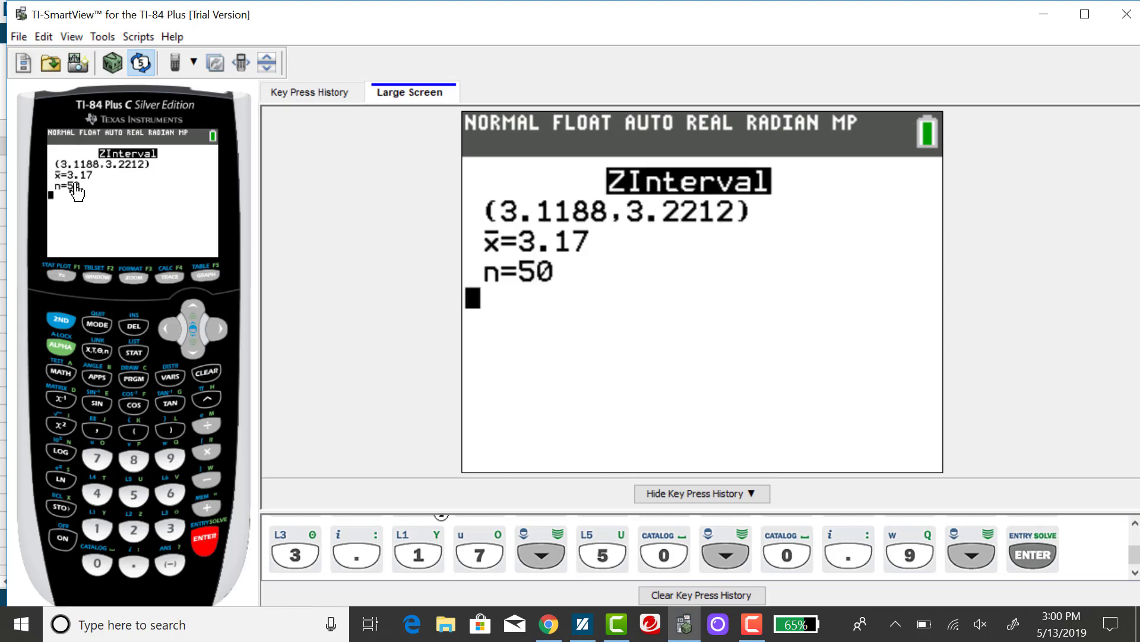
mouse_move(69, 182)
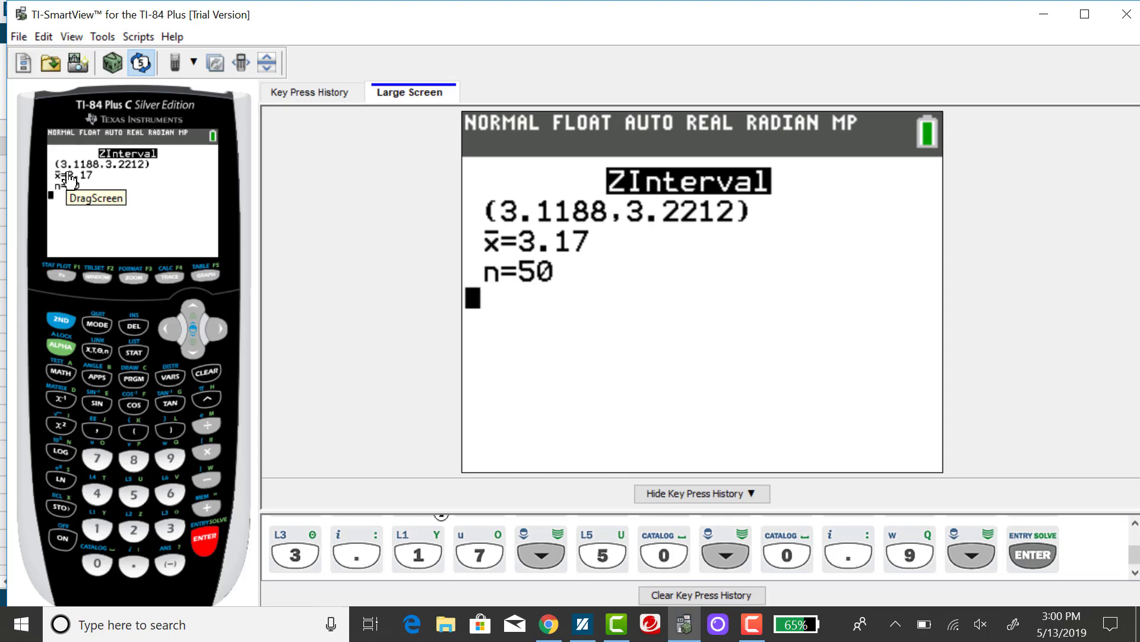
mouse_move(68, 180)
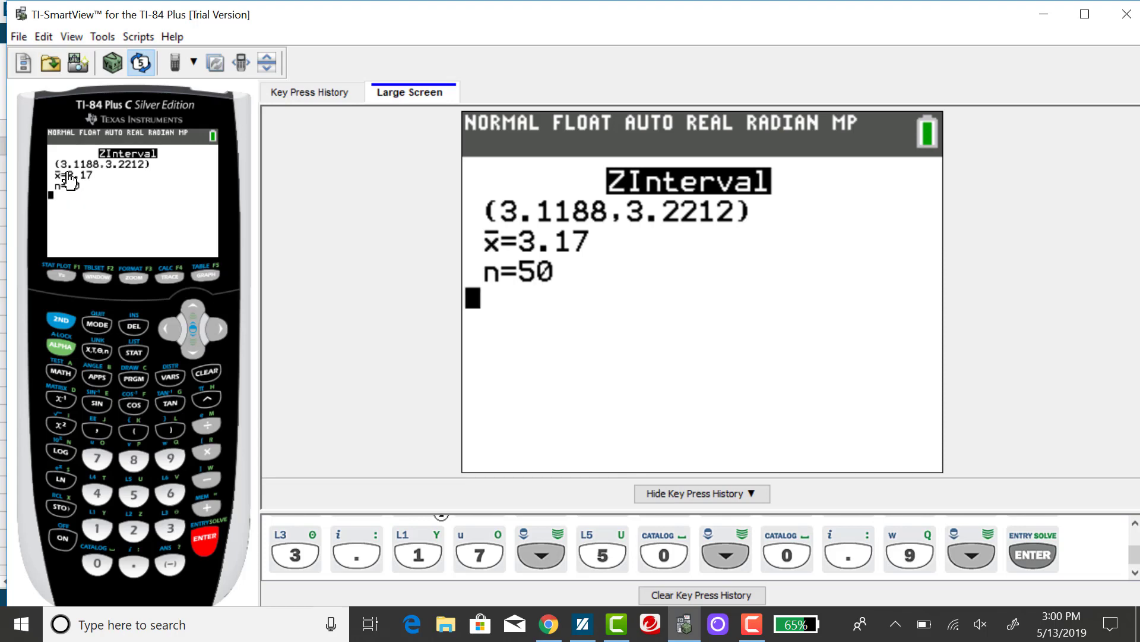
mouse_move(91, 234)
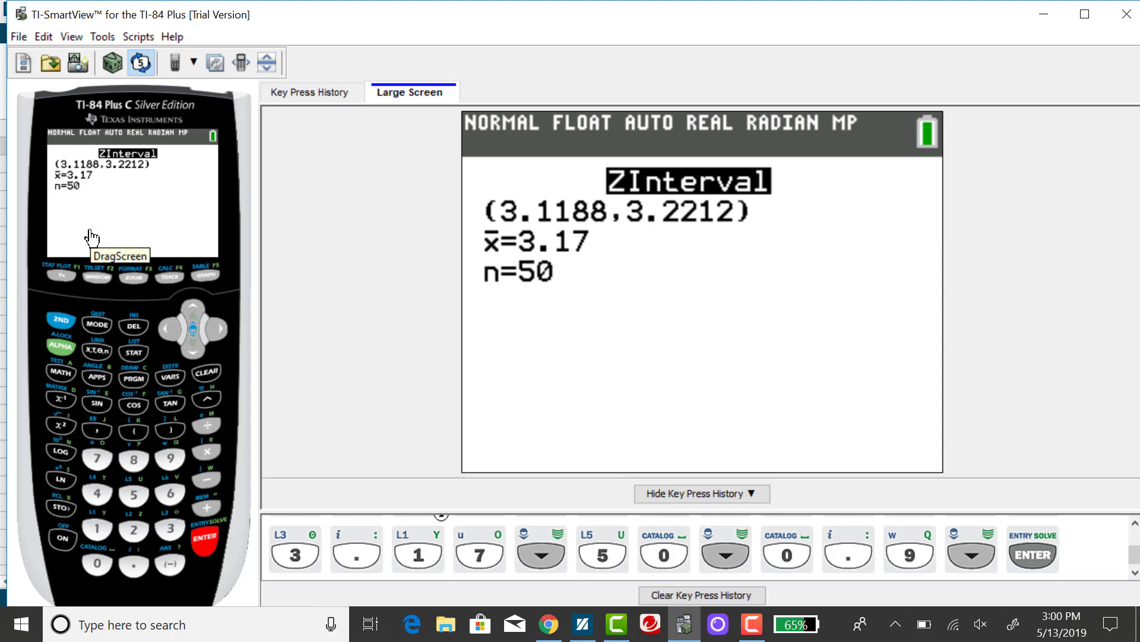
mouse_move(140, 199)
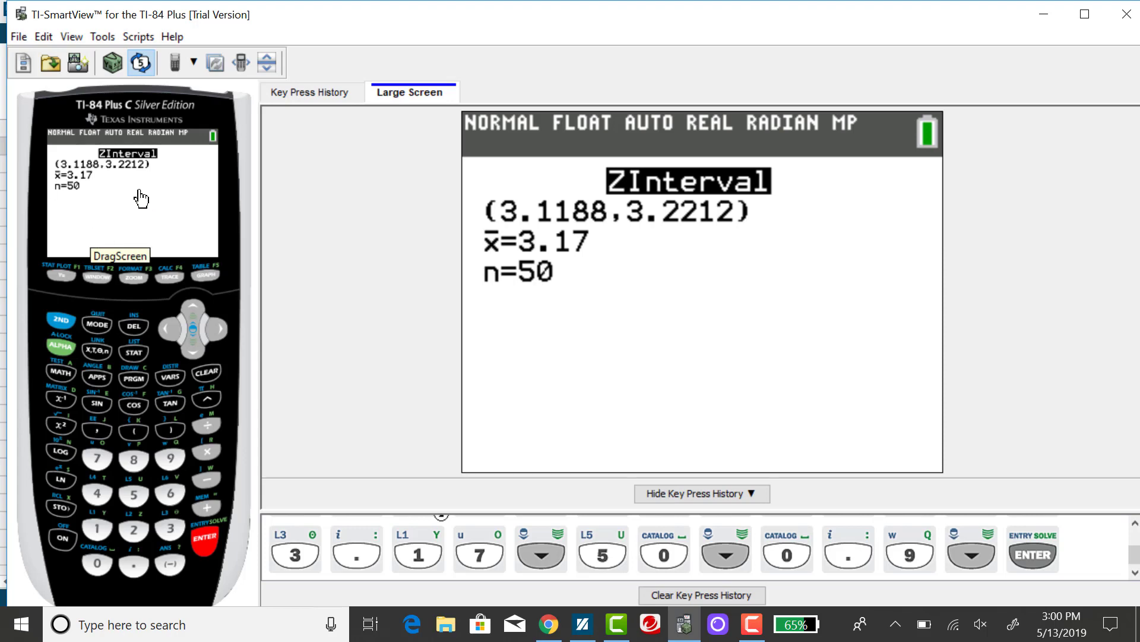
mouse_move(169, 246)
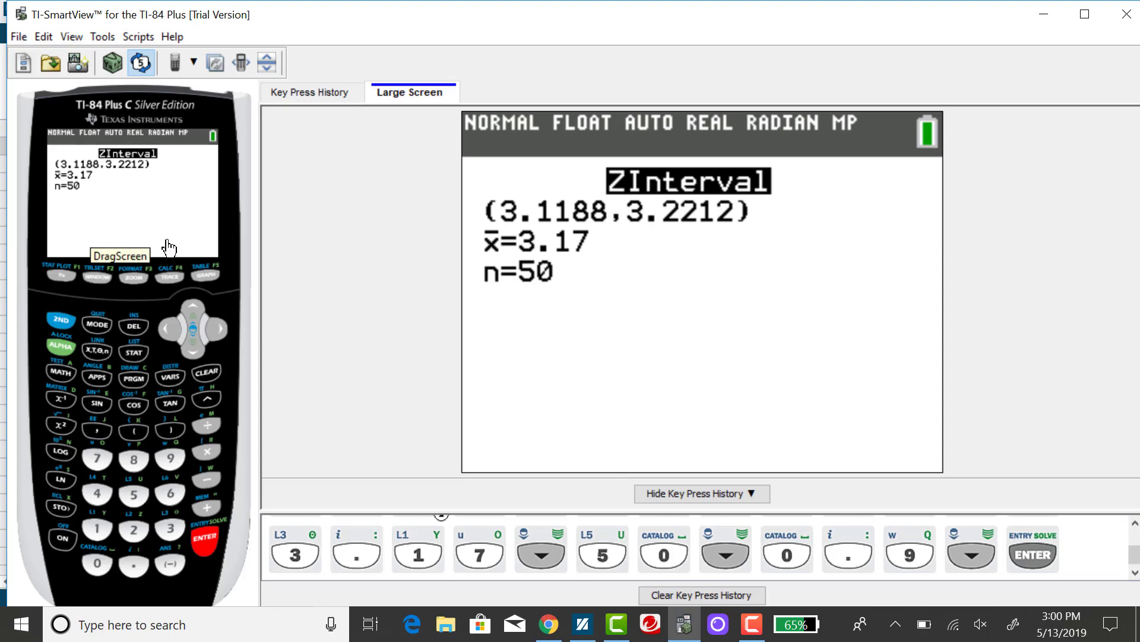
mouse_move(173, 251)
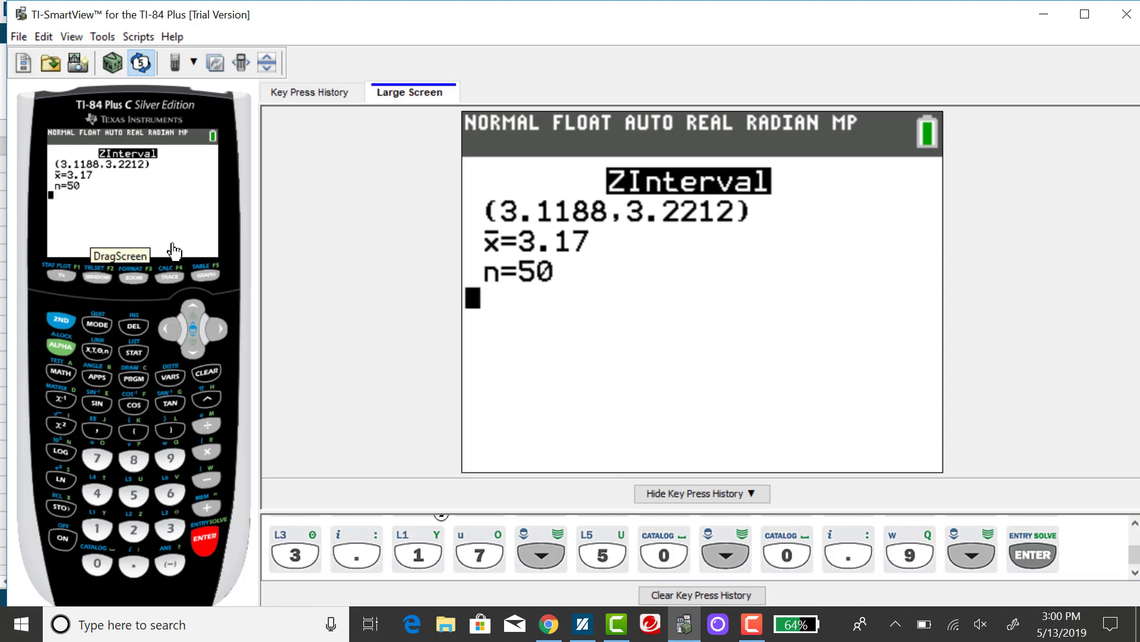
mouse_move(180, 244)
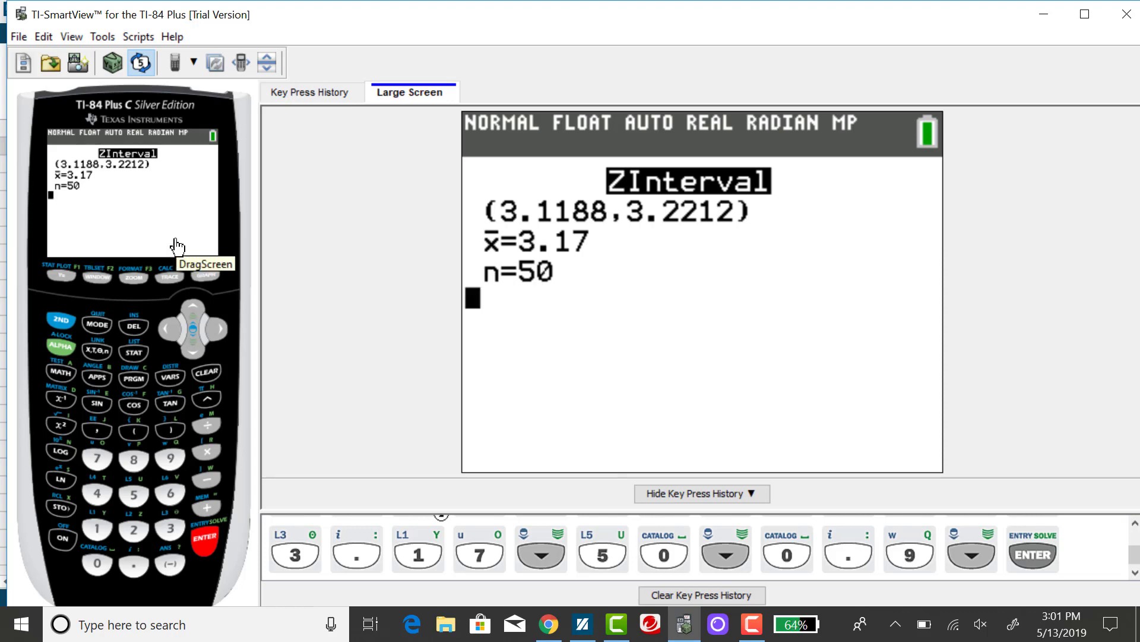
mouse_move(175, 304)
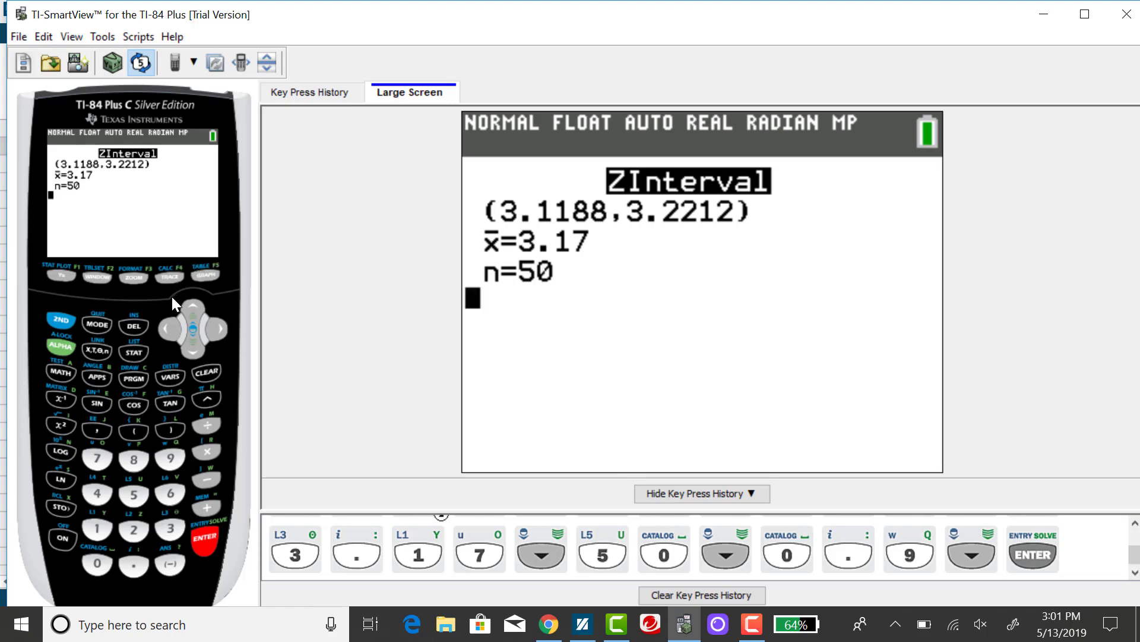
mouse_move(138, 361)
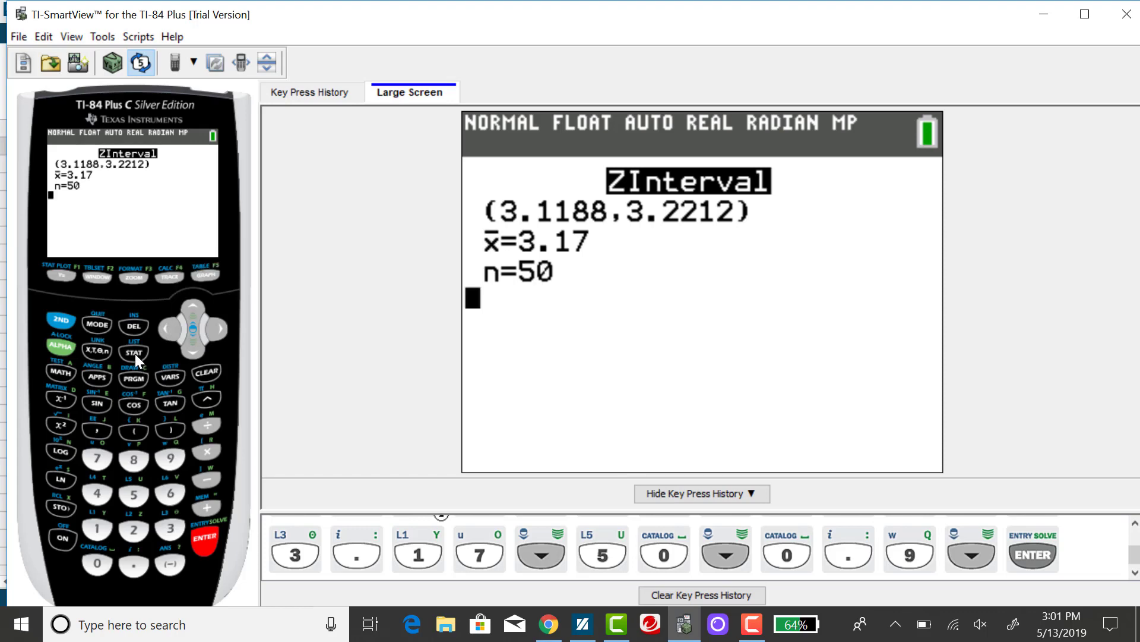
Step: Return to ZInterval via STAT TESTS and change C-Level to .95, keeping σ, x̄ and n
left_click(133, 351)
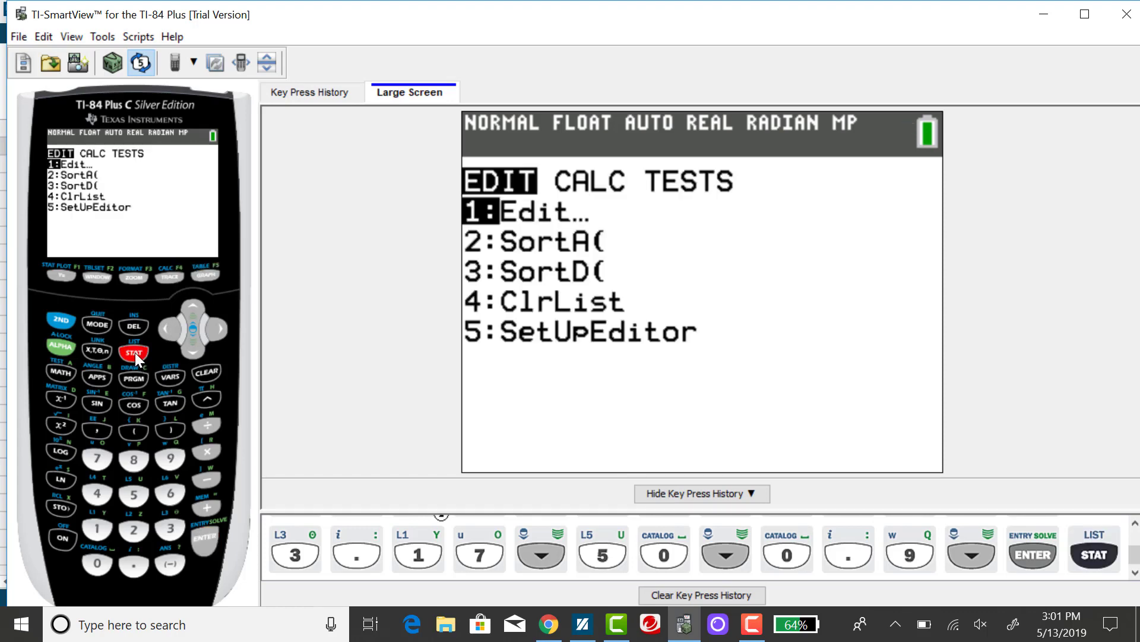
left_click(218, 332)
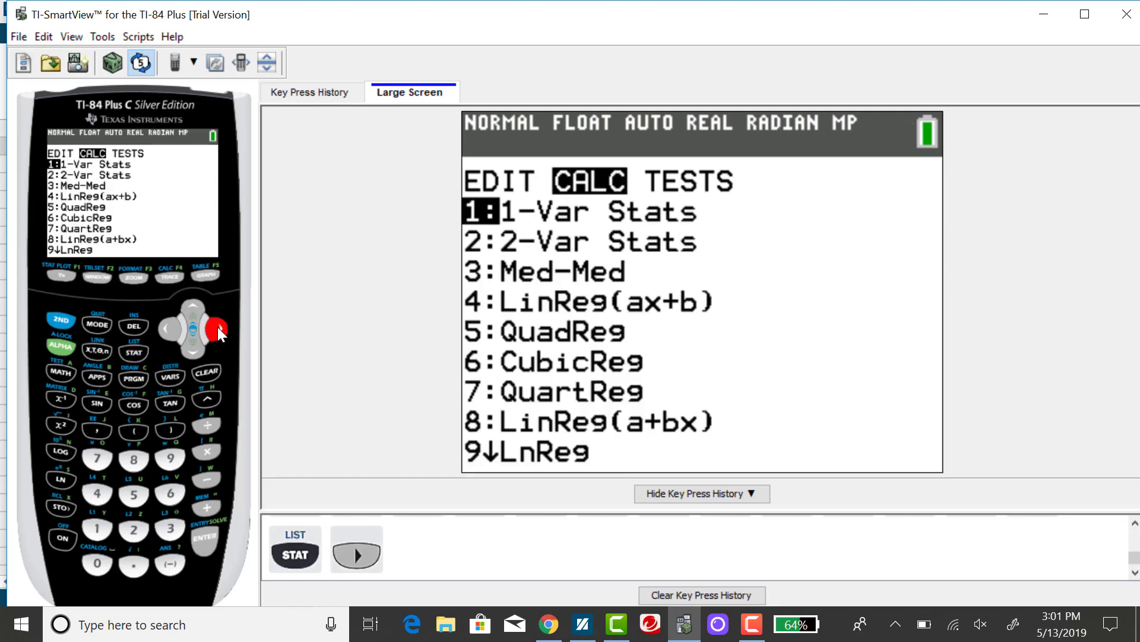
left_click(355, 545)
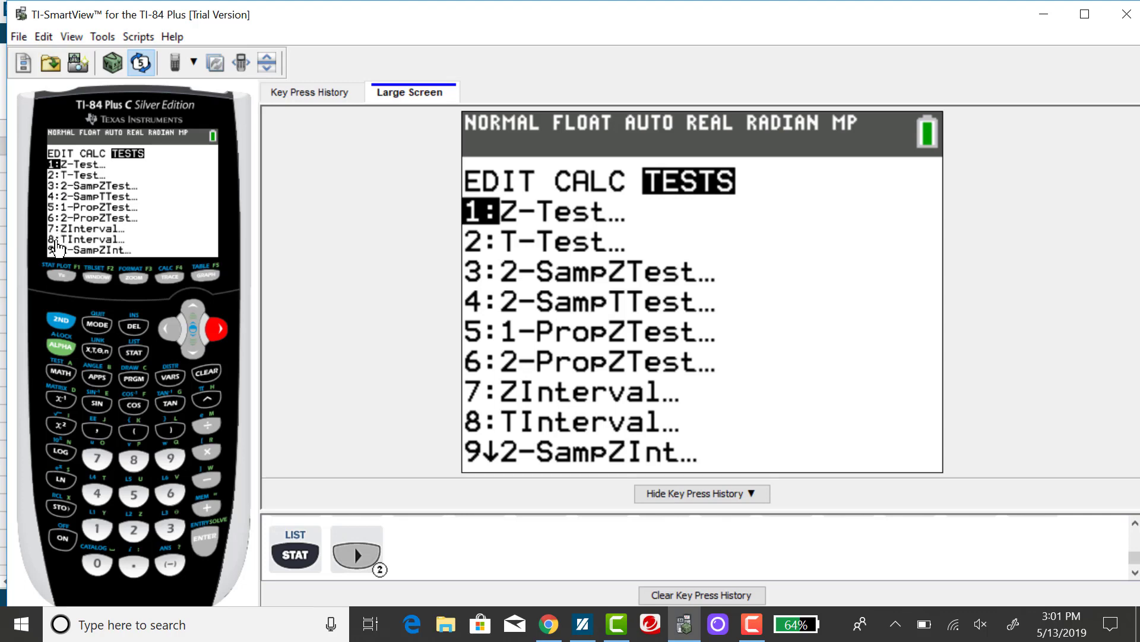
left_click(96, 459)
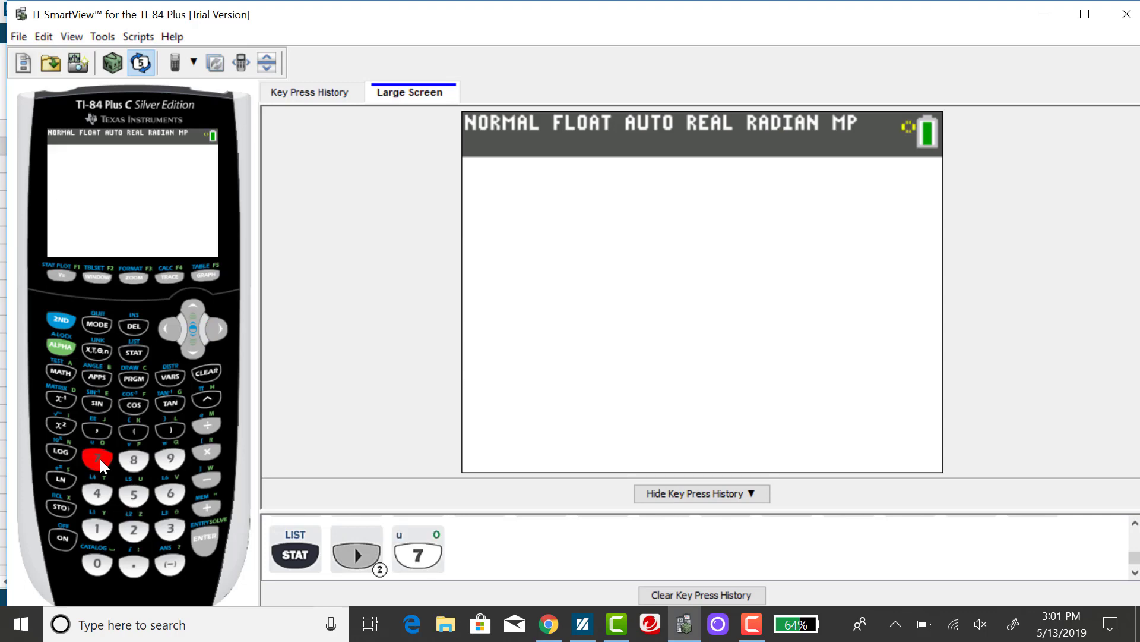
left_click(96, 458)
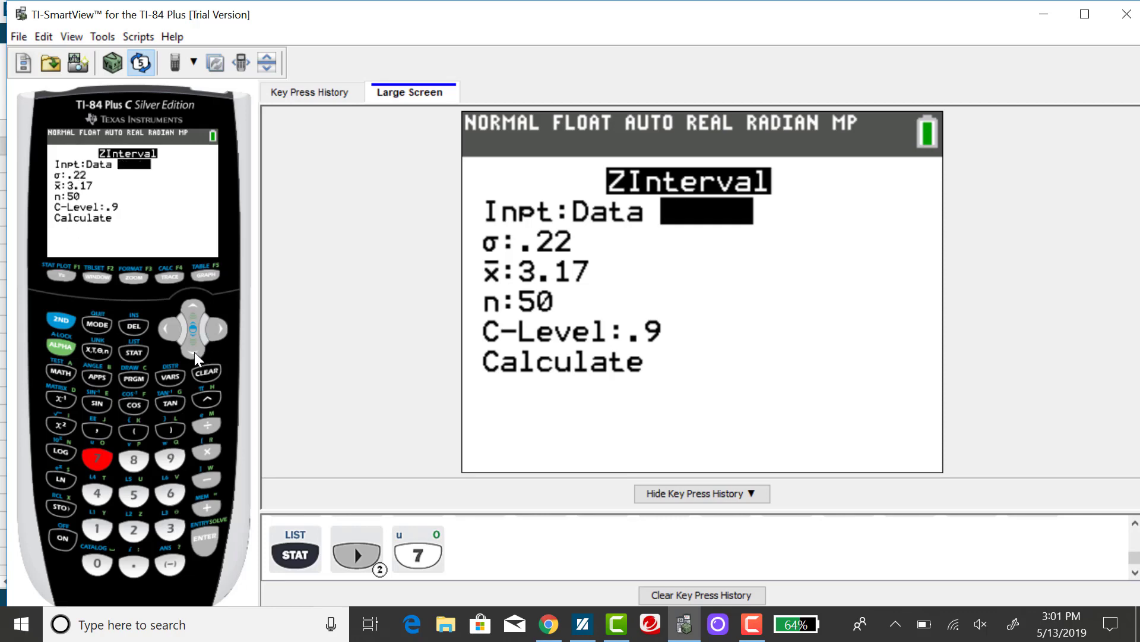
left_click(194, 347)
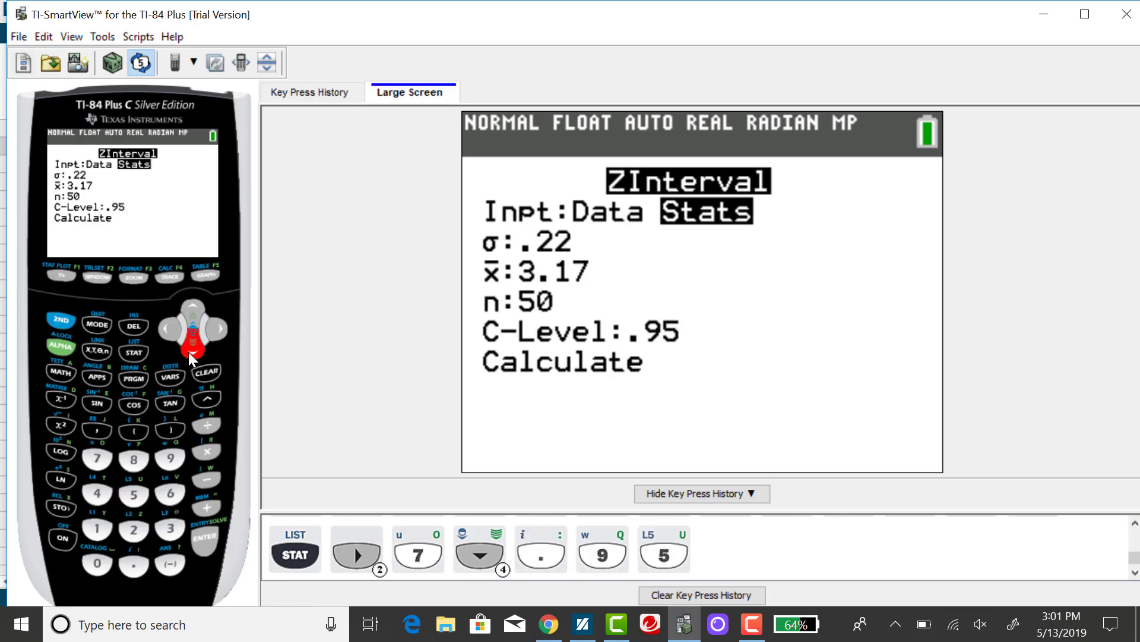
Step: Calculate the 95% ZInterval, giving (3.109, 3.231) with x̄ = 3.17 and n = 50
left_click(205, 537)
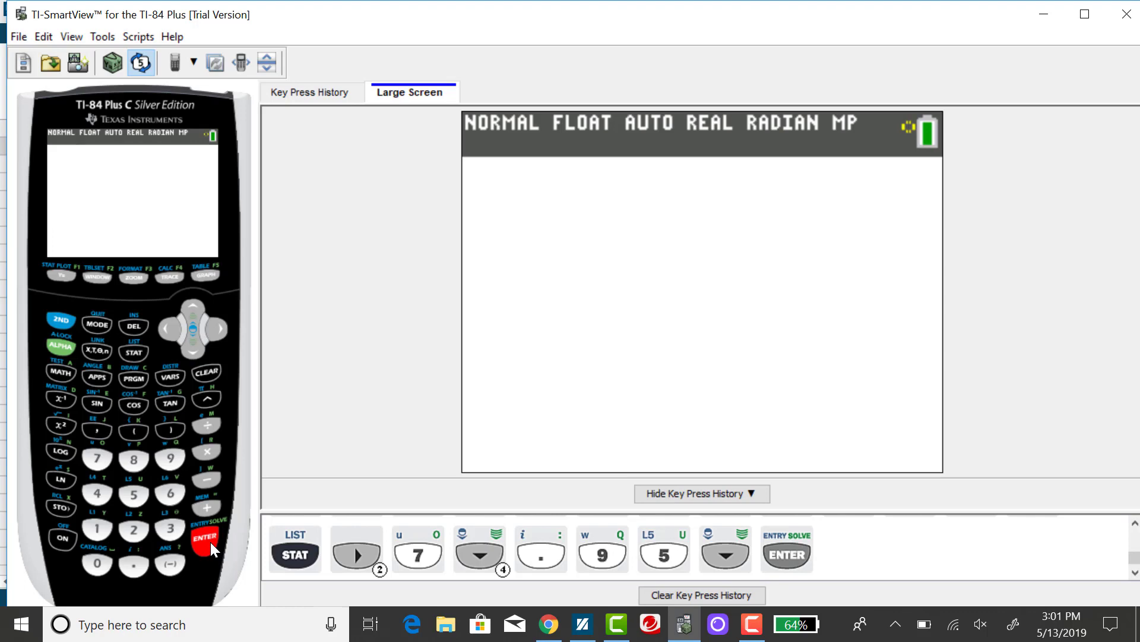
left_click(205, 537)
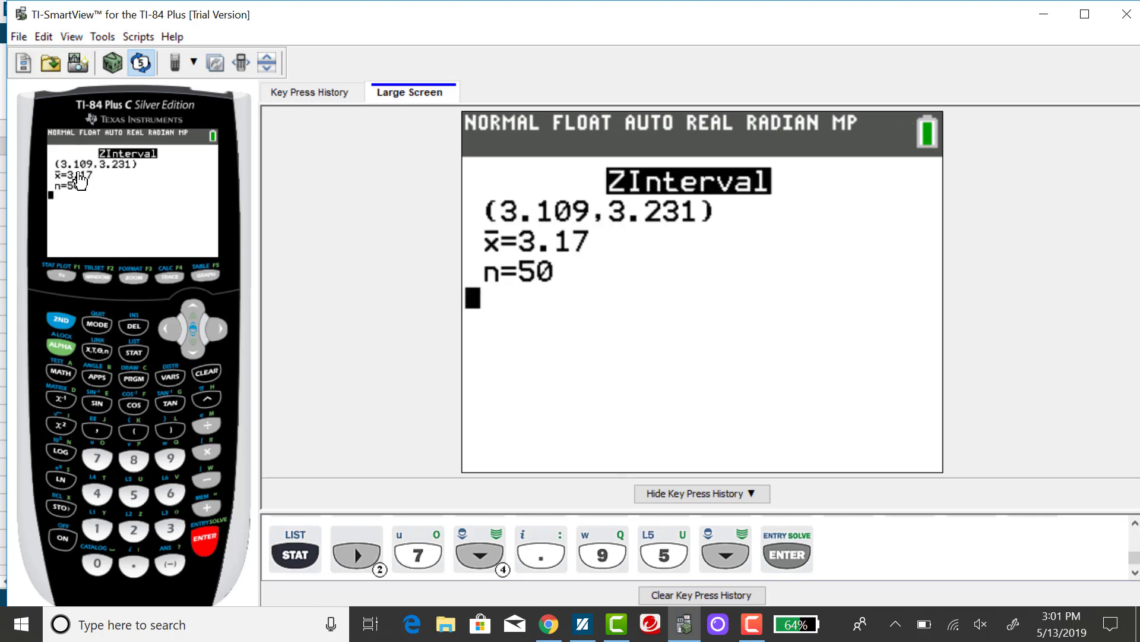
mouse_move(115, 193)
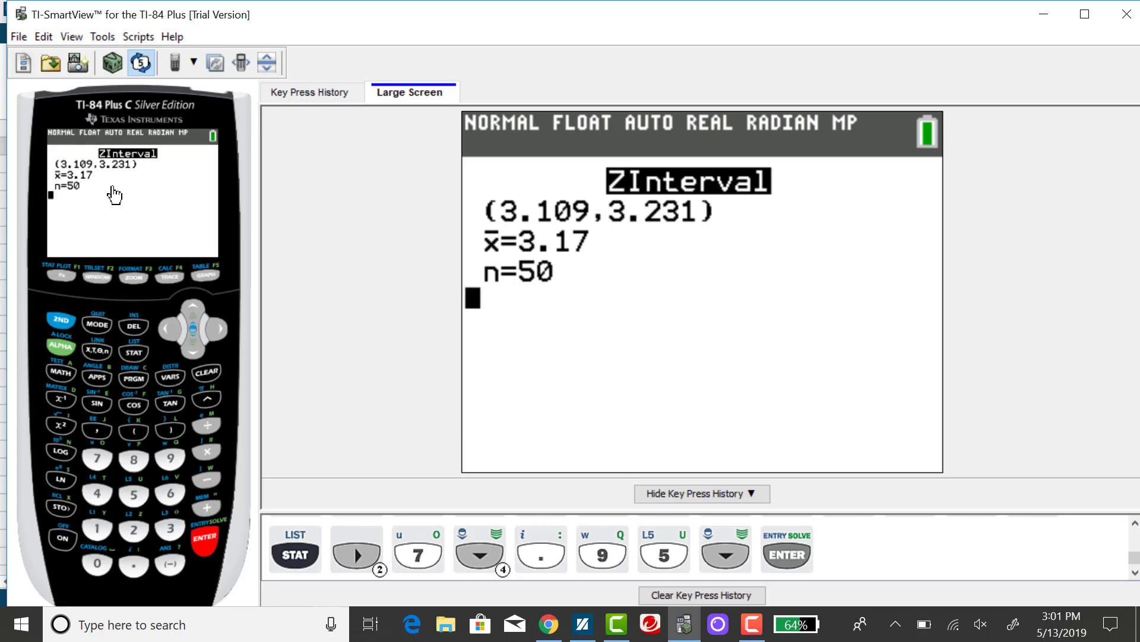
mouse_move(115, 193)
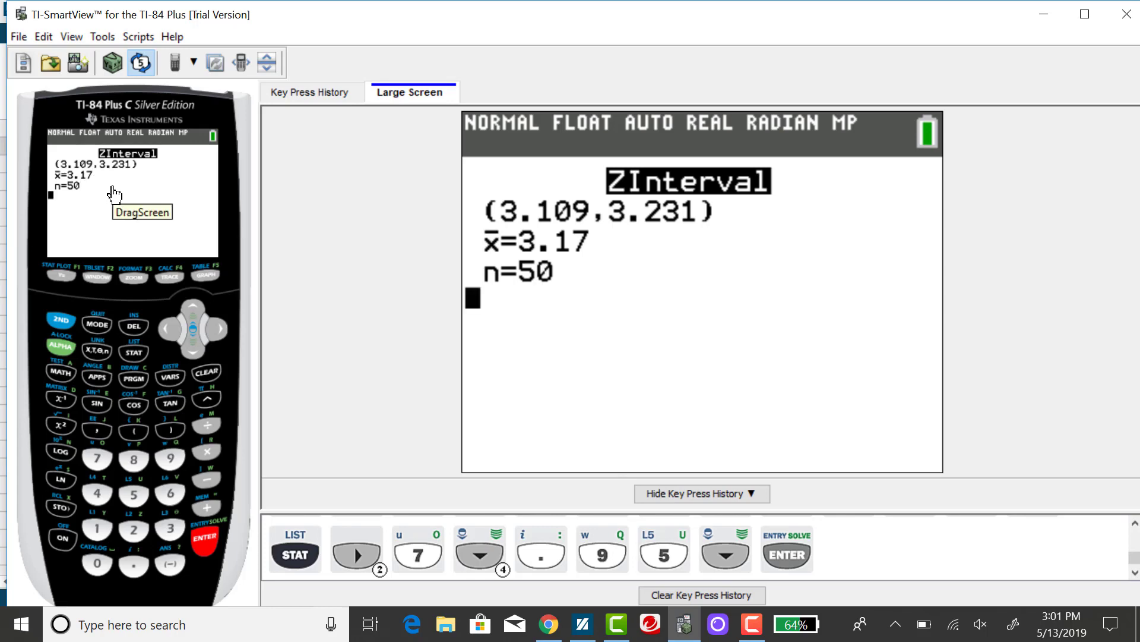
mouse_move(115, 178)
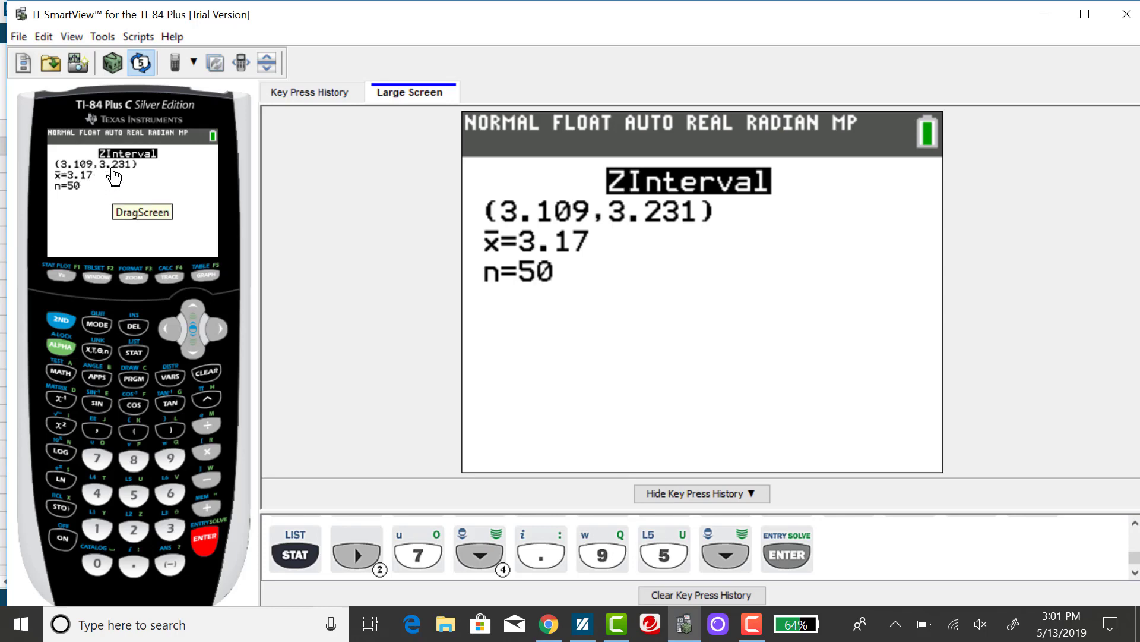
mouse_move(119, 199)
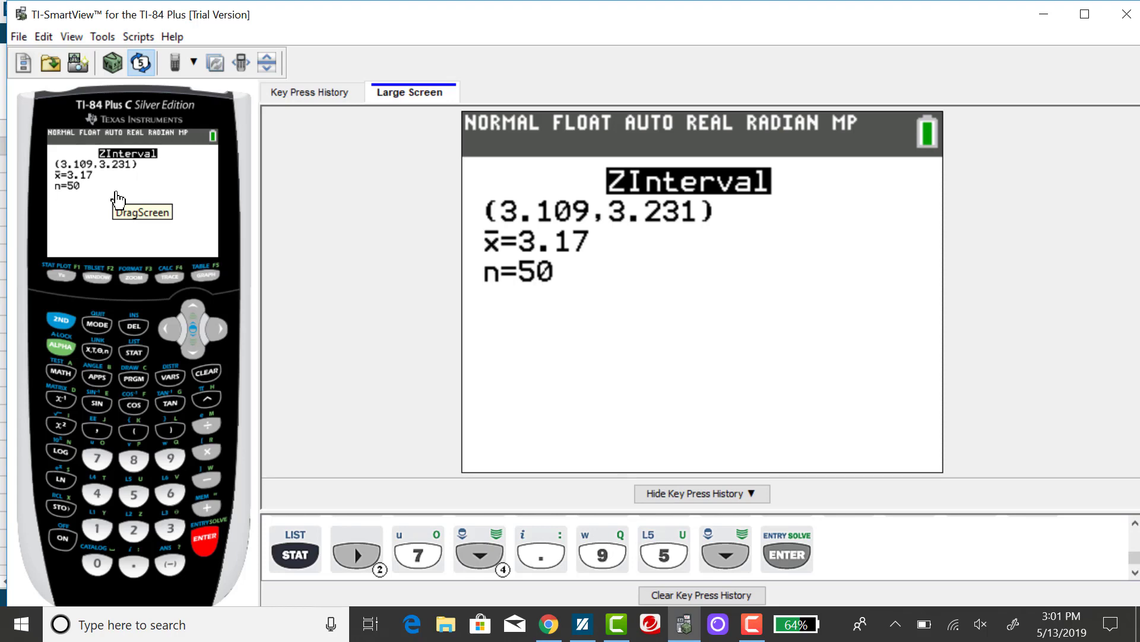
mouse_move(118, 199)
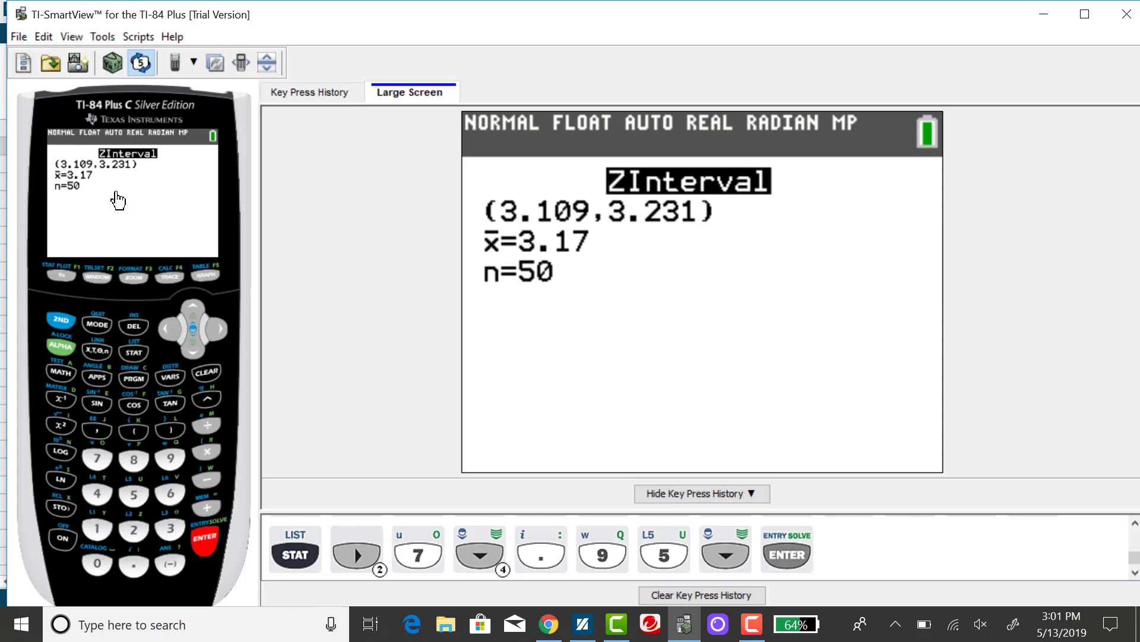